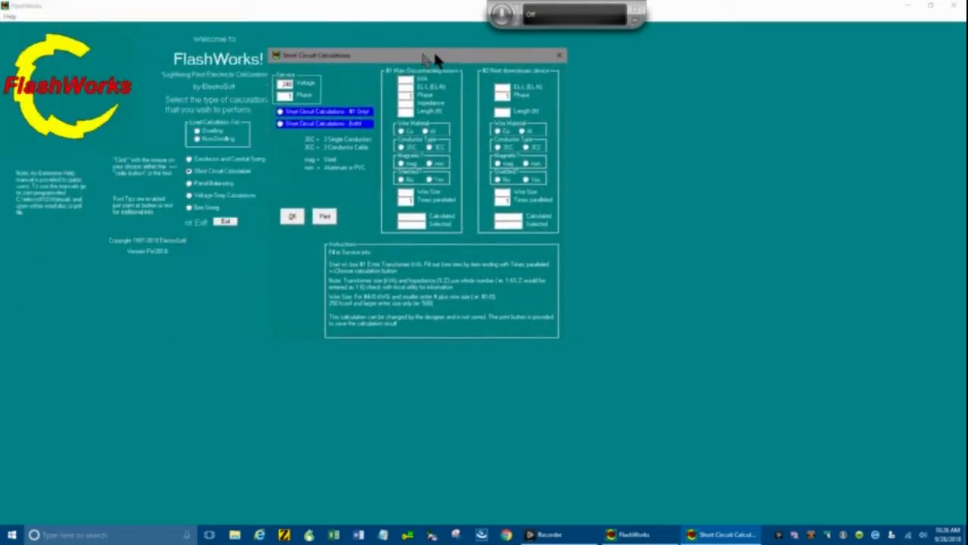
Step: Drag the Short Circuit Calculations dialog right, beside the welcome screen
drag(431, 54, 503, 61)
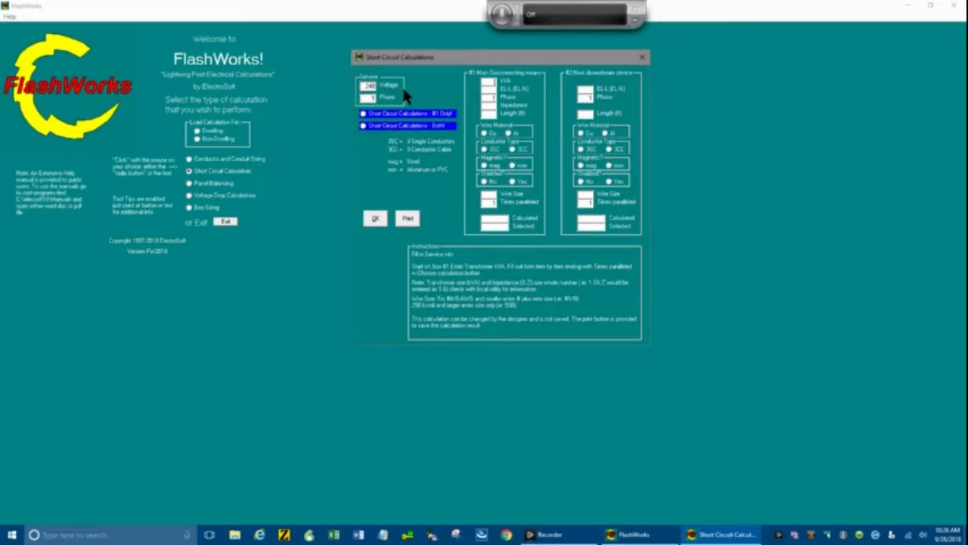
mouse_move(395, 98)
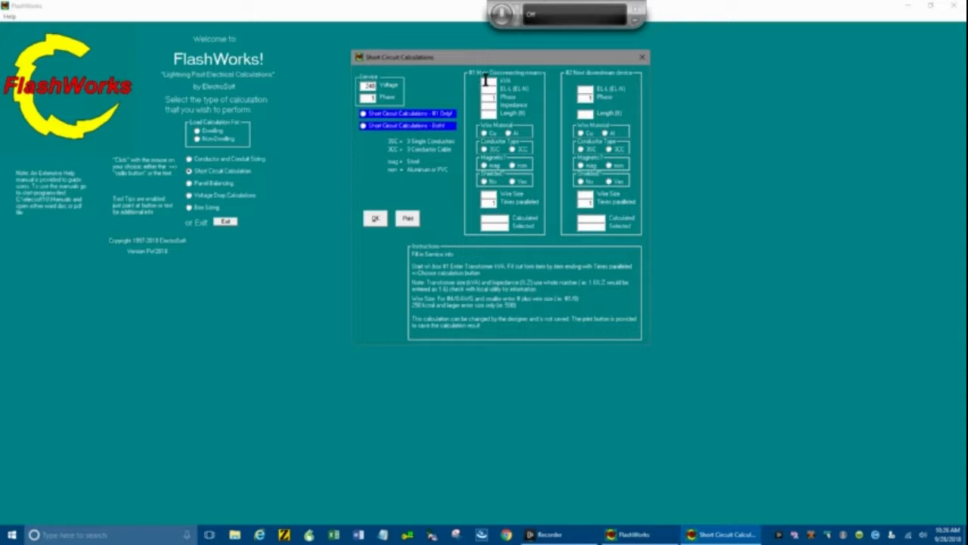
mouse_move(659, 269)
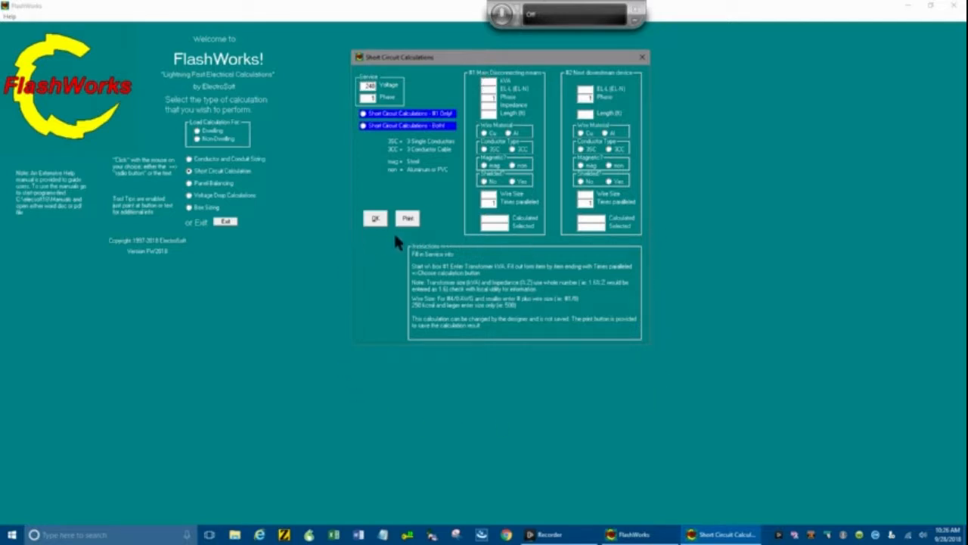
mouse_move(405, 244)
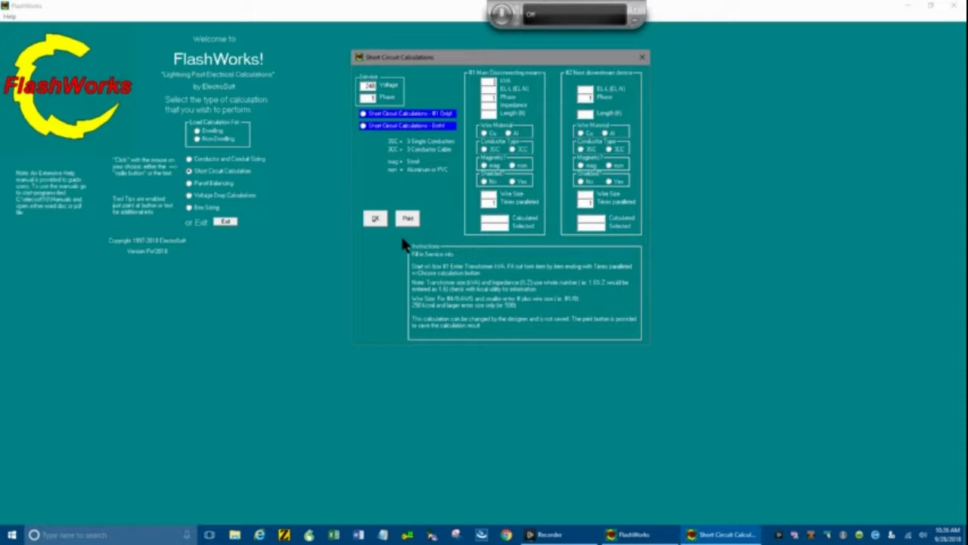
mouse_move(429, 184)
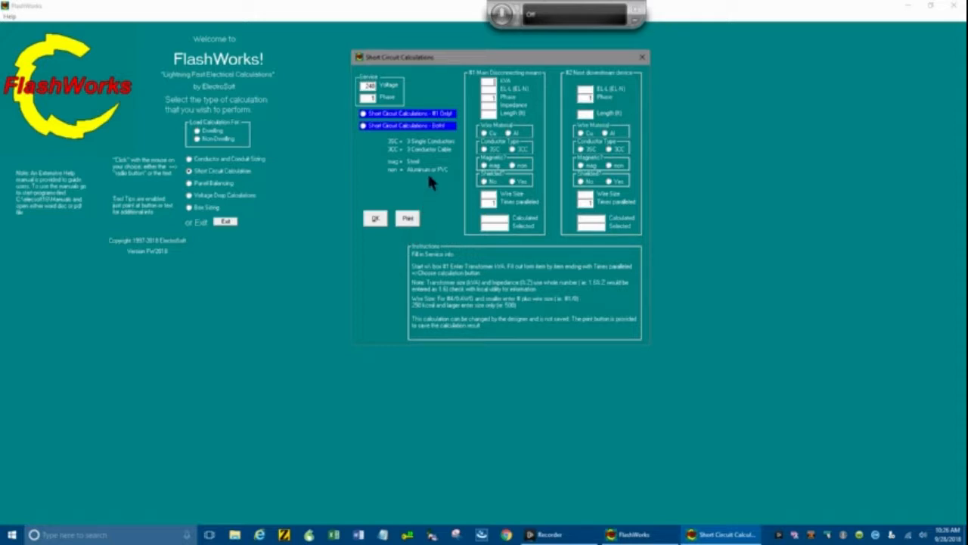
Step: Select the main disconnect's transformer size field to begin entering its details
click(488, 96)
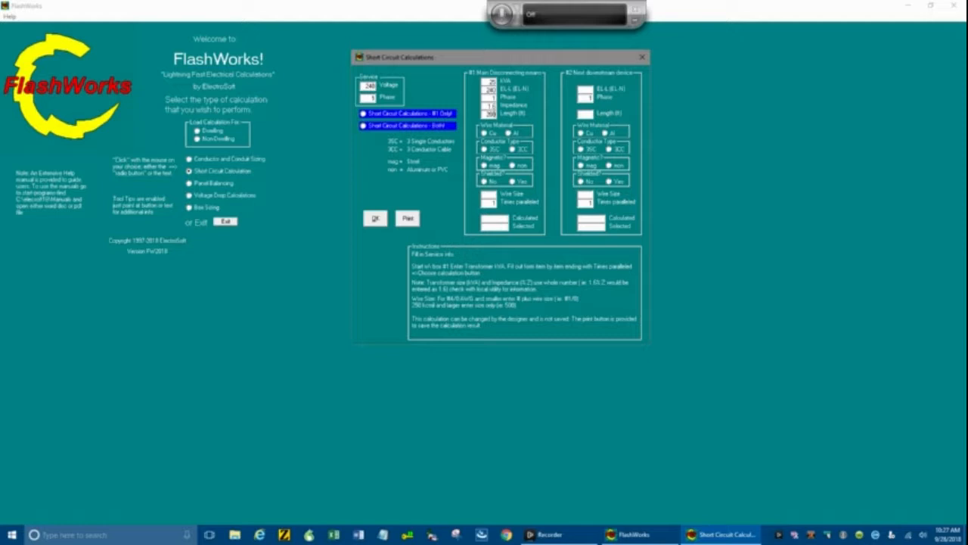
mouse_move(483, 137)
text(#2/0)
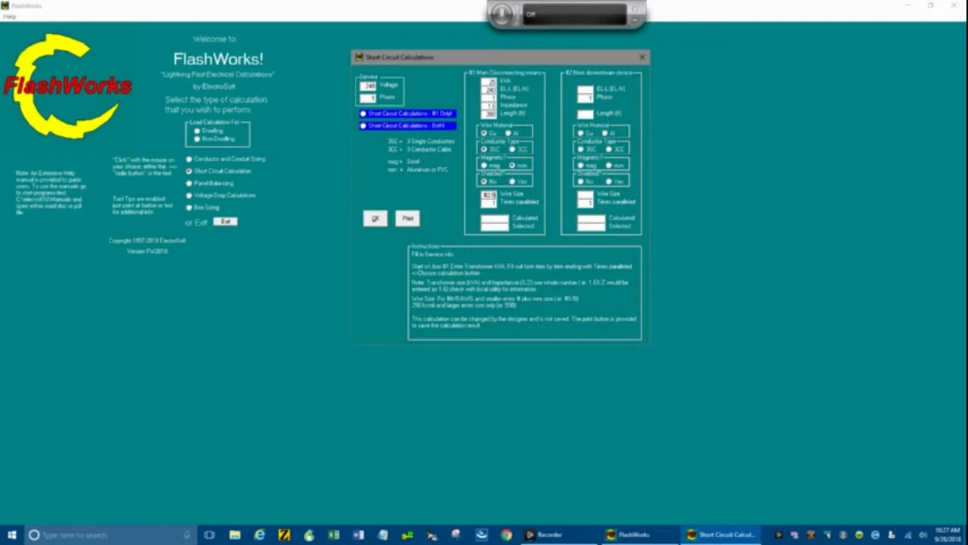
mouse_move(508, 216)
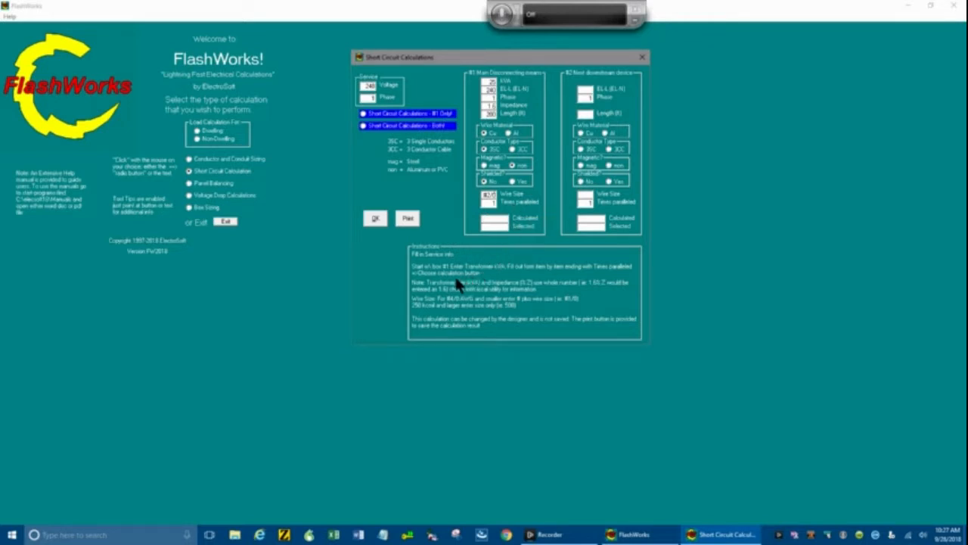
mouse_move(560, 92)
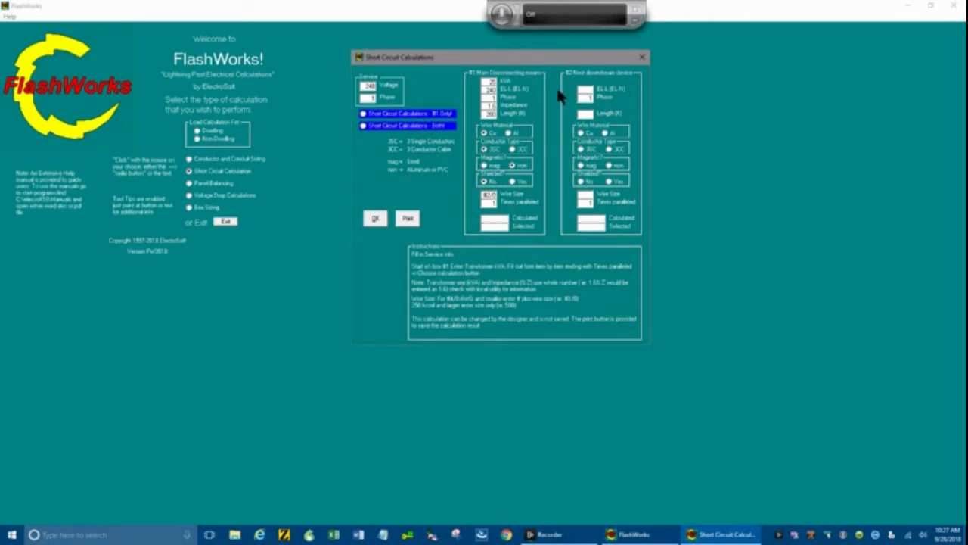
mouse_move(530, 76)
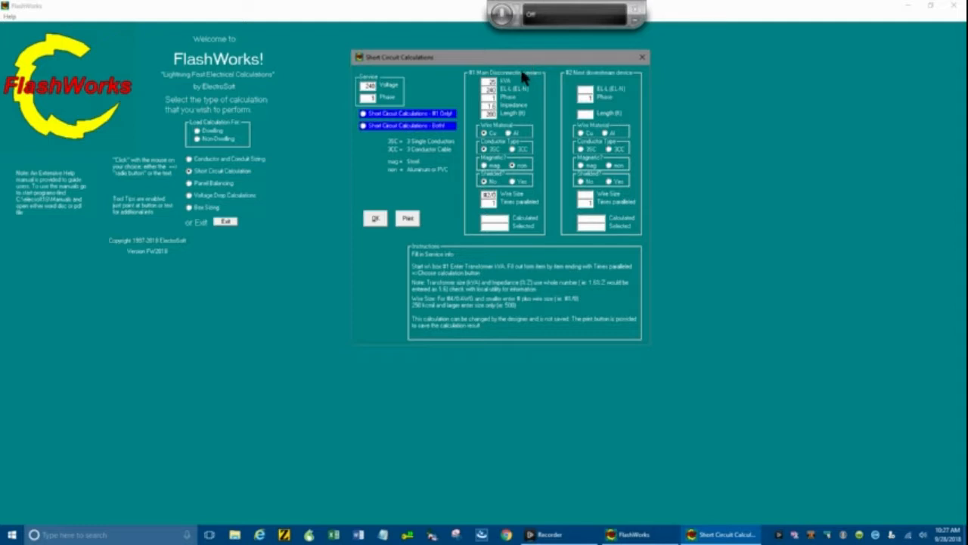
mouse_move(620, 83)
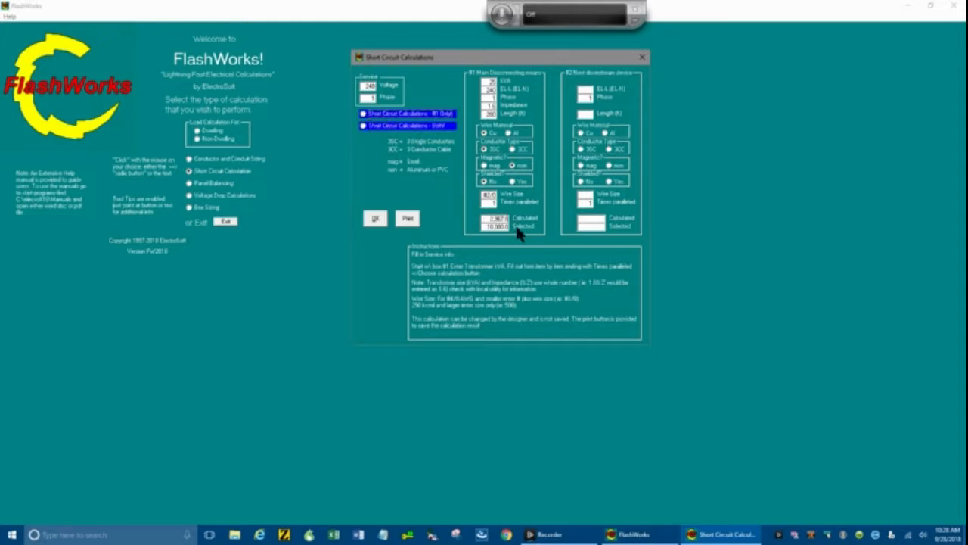
mouse_move(513, 227)
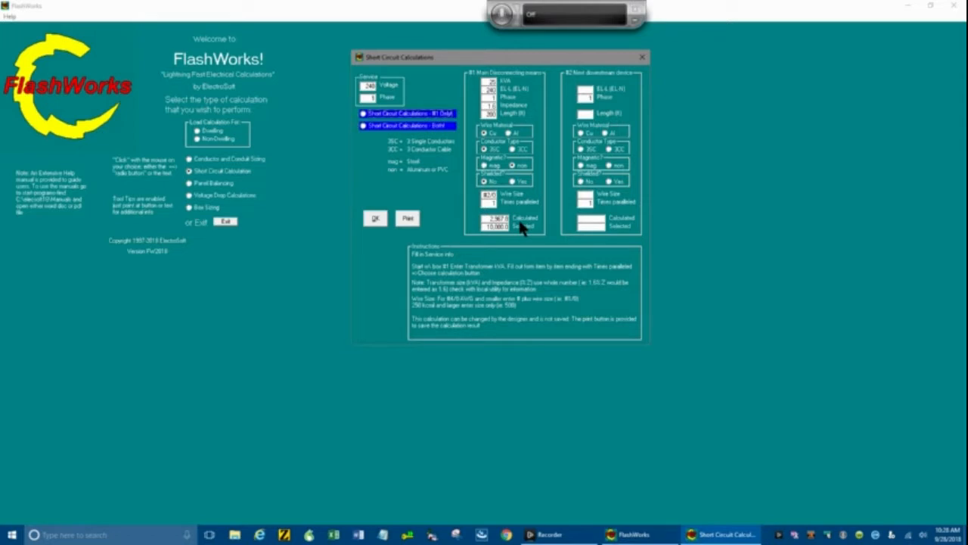
mouse_move(524, 222)
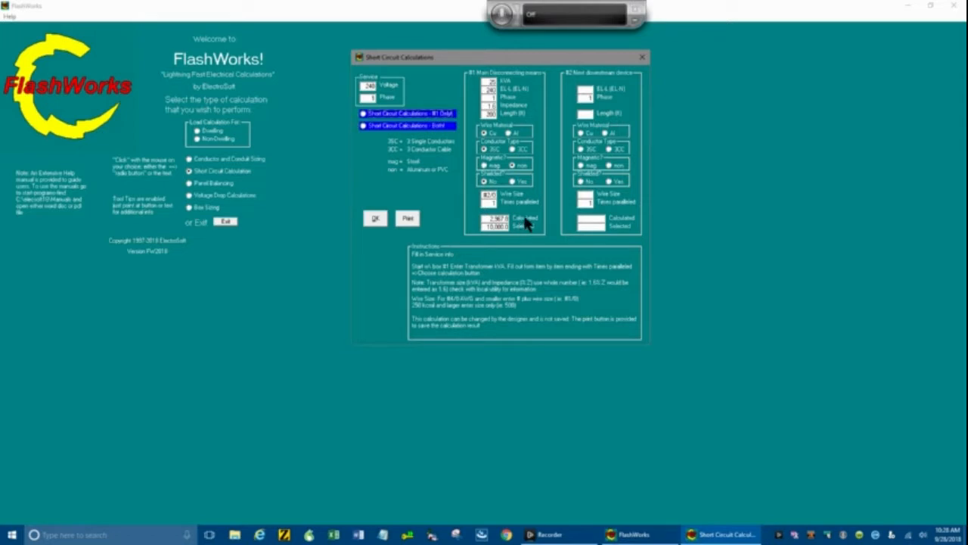
mouse_move(520, 235)
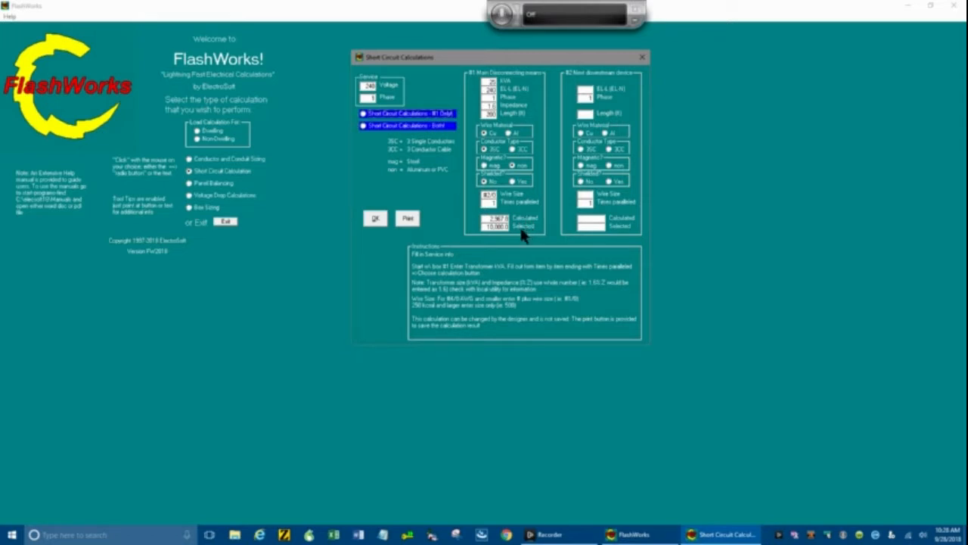
mouse_move(508, 238)
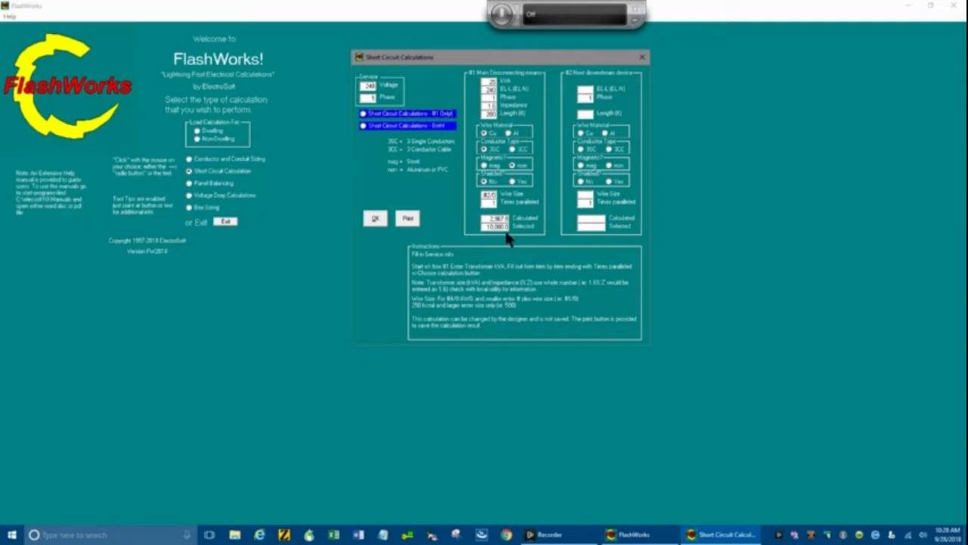
mouse_move(508, 237)
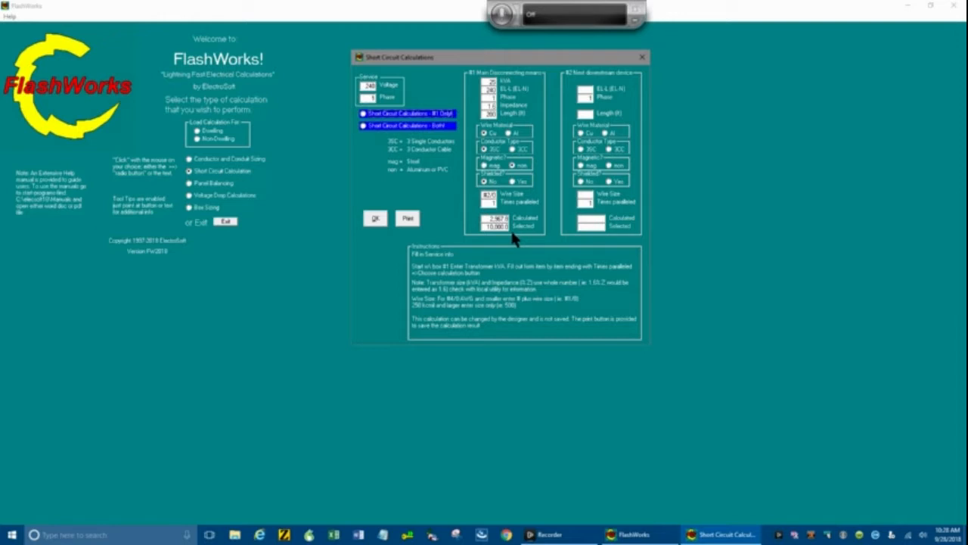
mouse_move(500, 231)
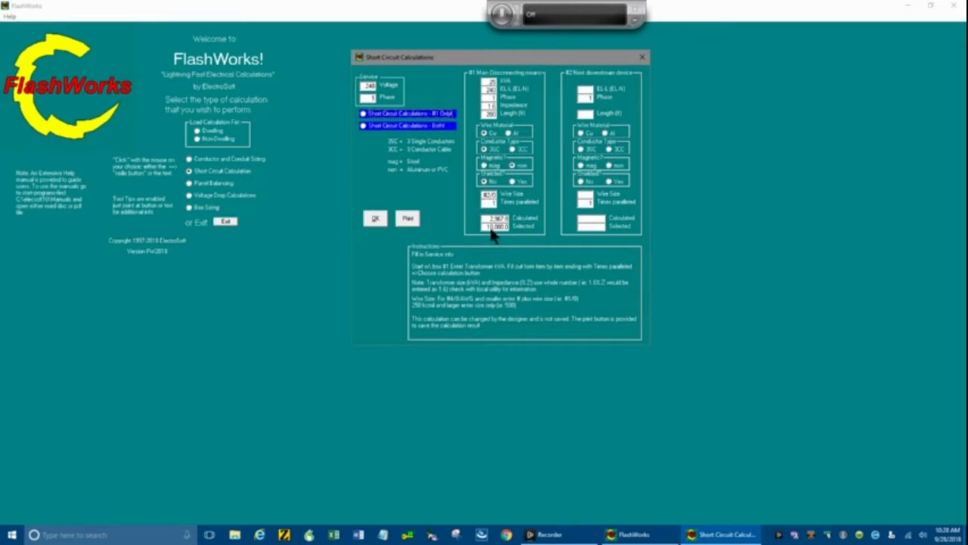
mouse_move(519, 229)
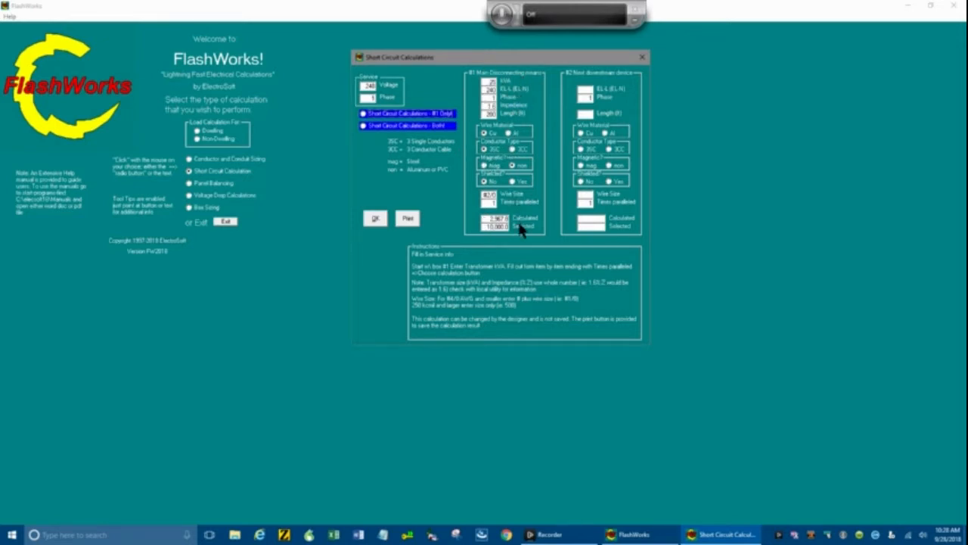
mouse_move(400, 286)
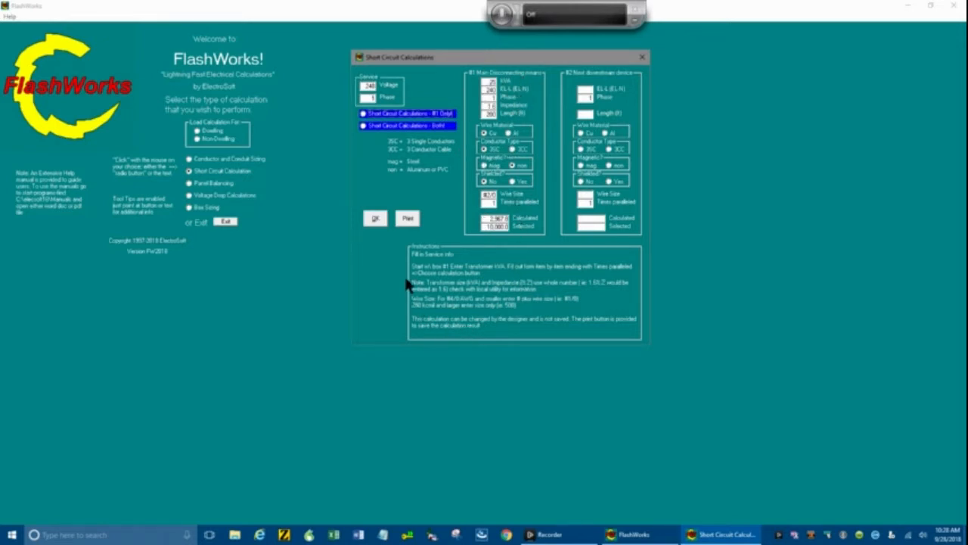
mouse_move(403, 248)
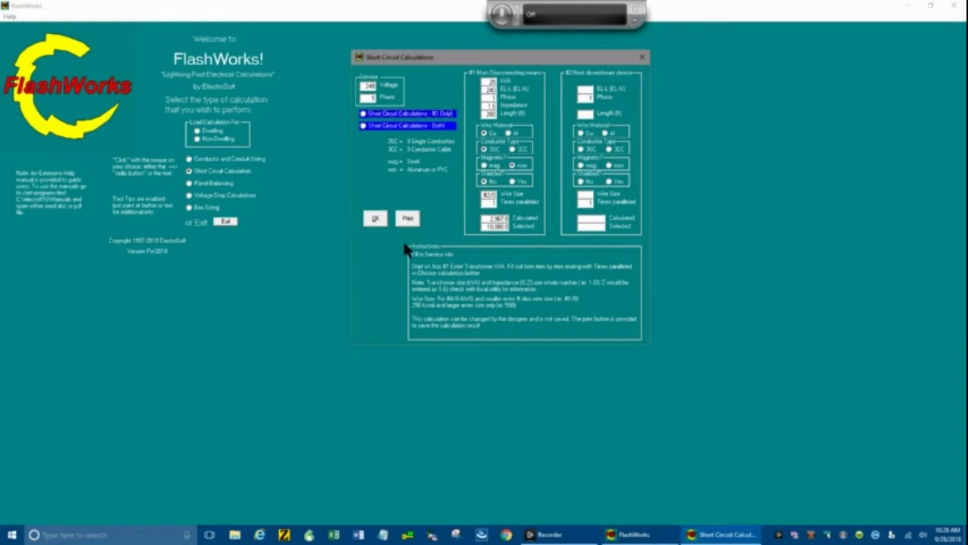
mouse_move(399, 267)
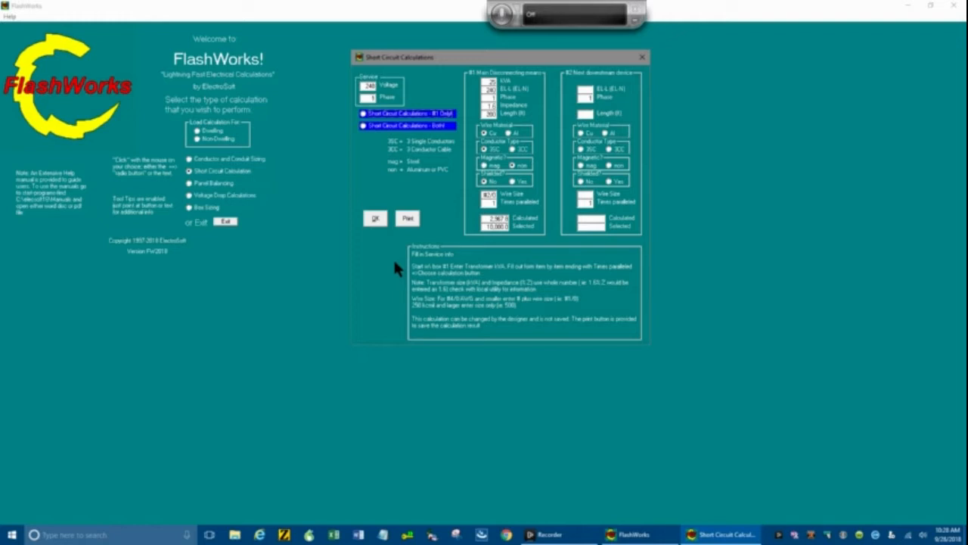
mouse_move(364, 248)
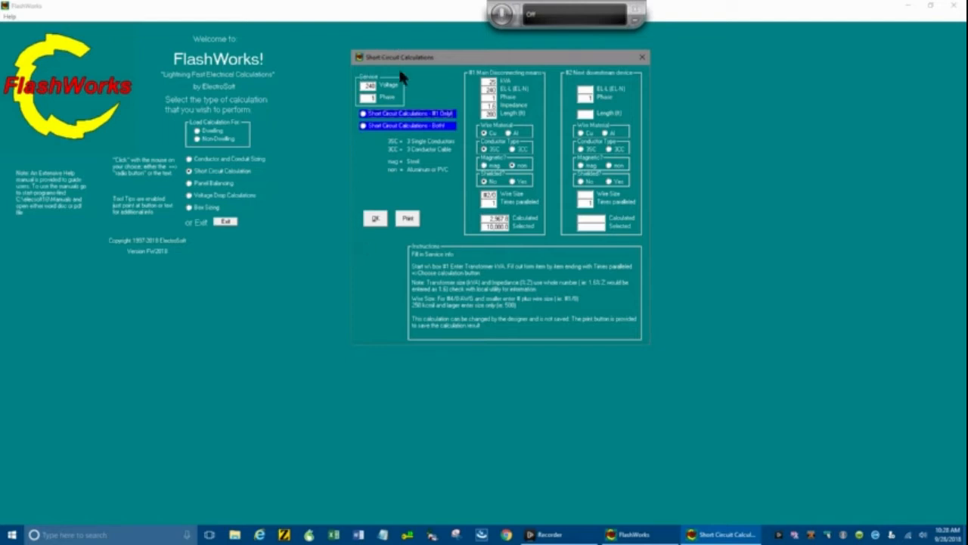
mouse_move(509, 206)
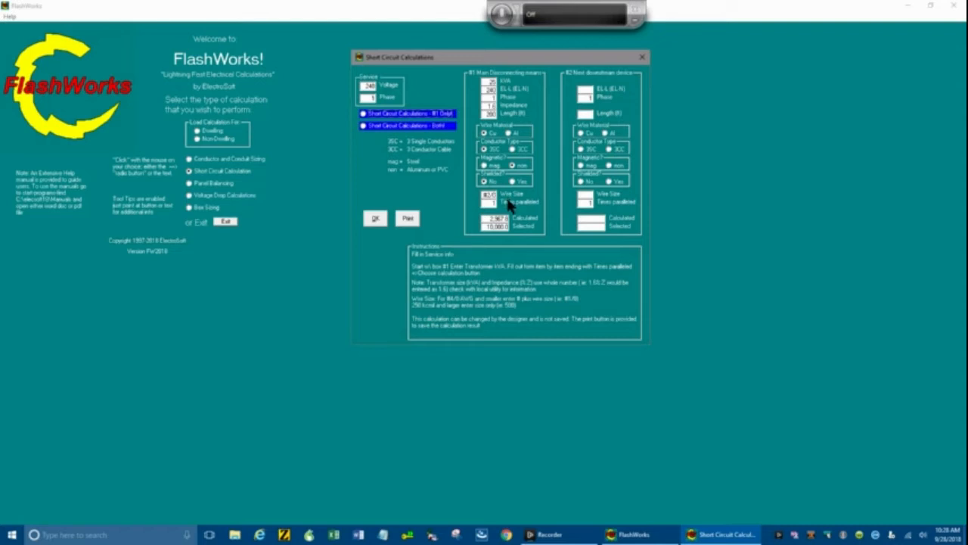
mouse_move(511, 204)
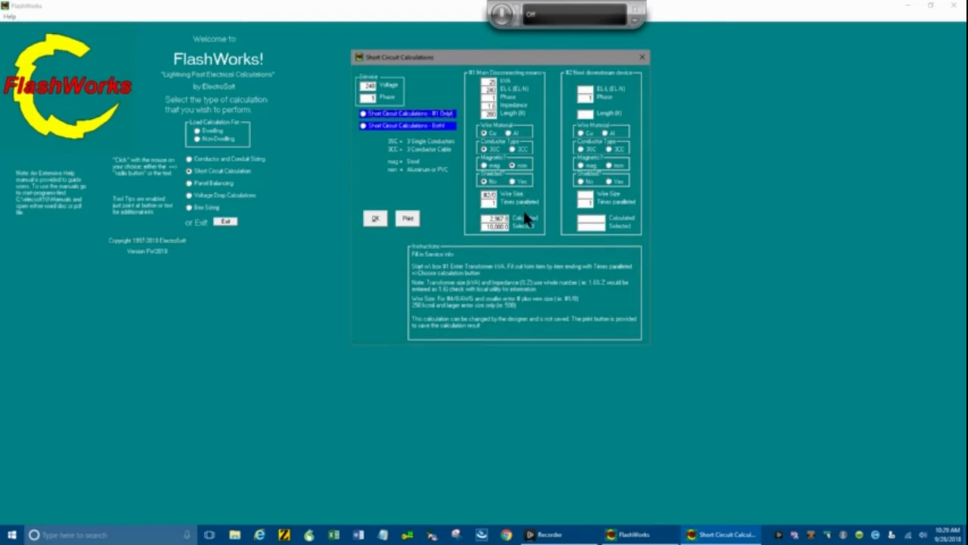
mouse_move(509, 217)
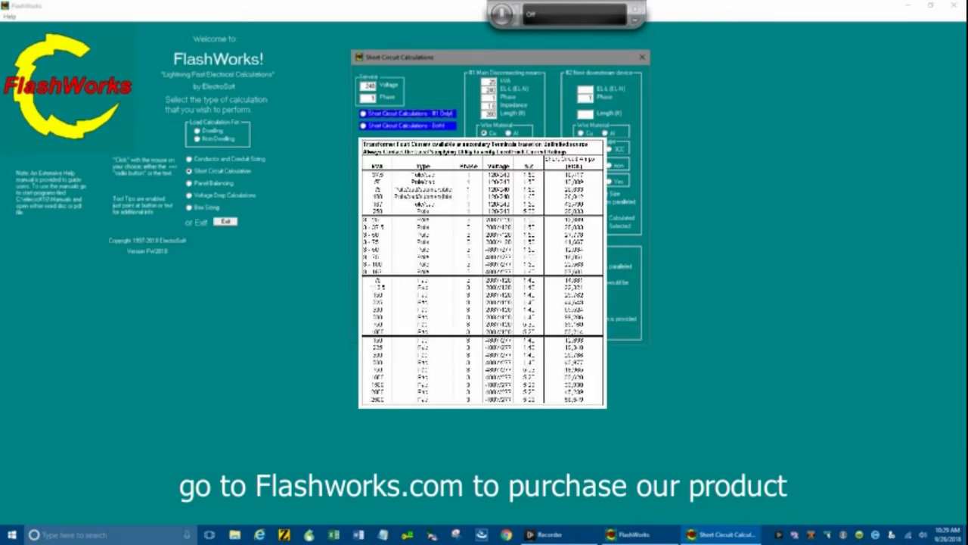
Step: Close the transformer fault current reference table, returning to the calculation form
click(408, 113)
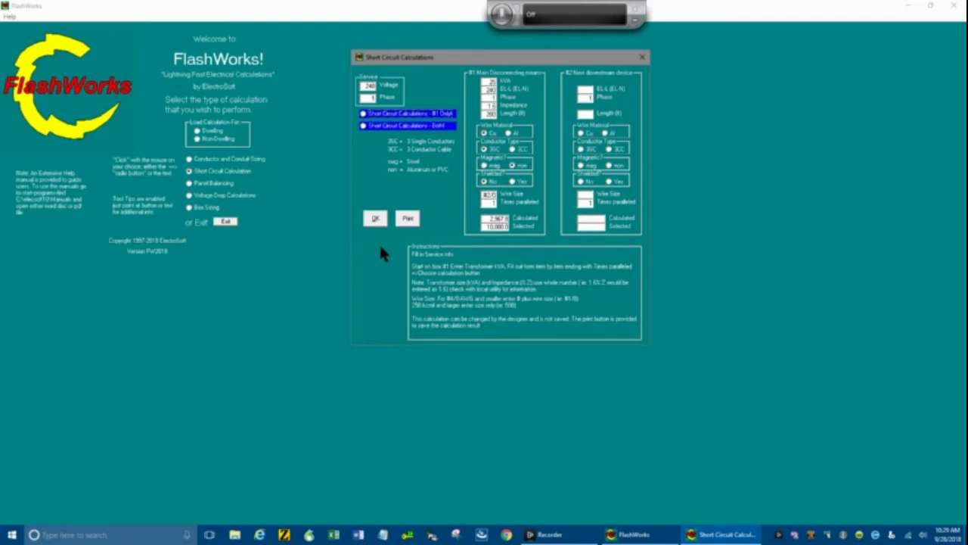
mouse_move(382, 248)
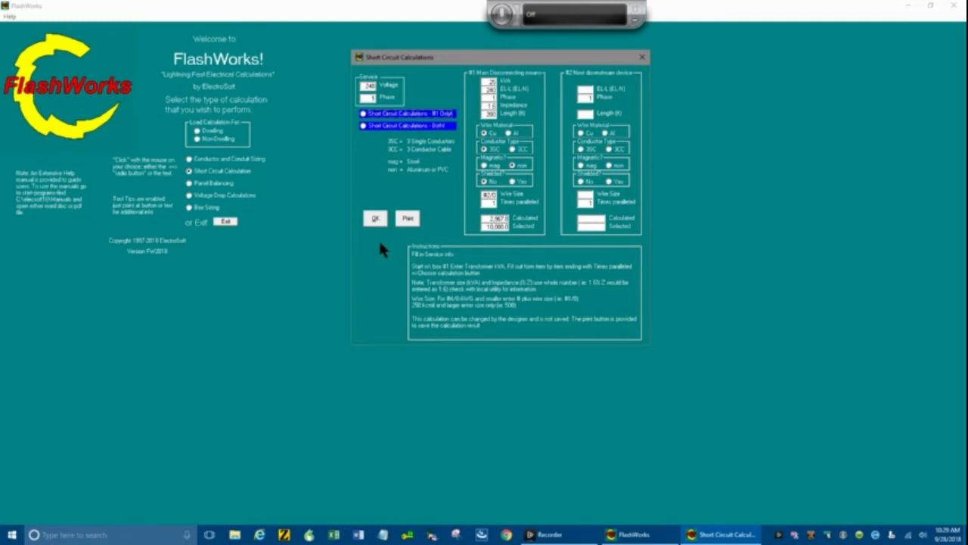
mouse_move(385, 252)
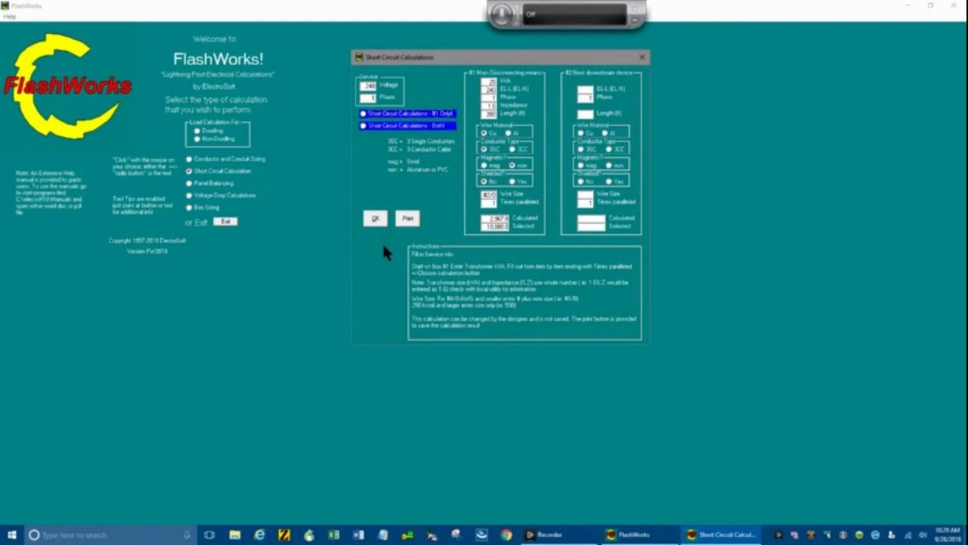